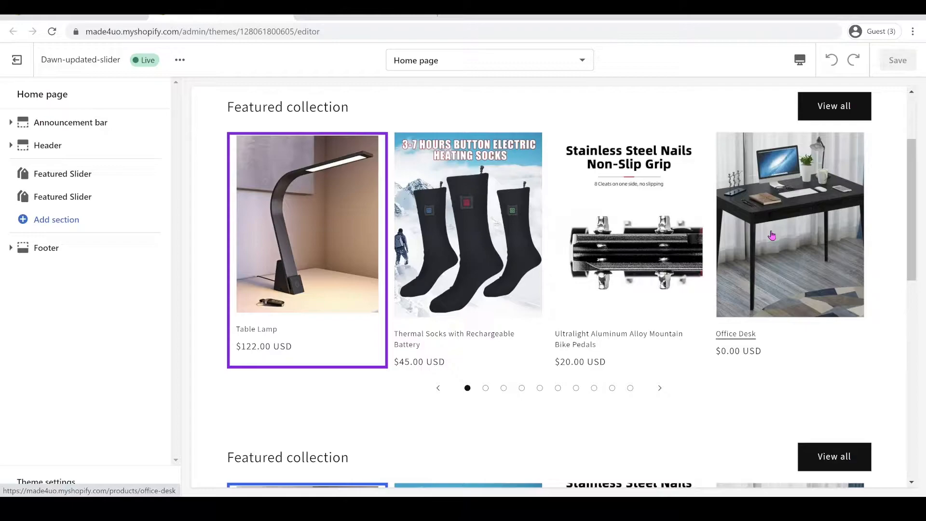
mouse_move(845, 247)
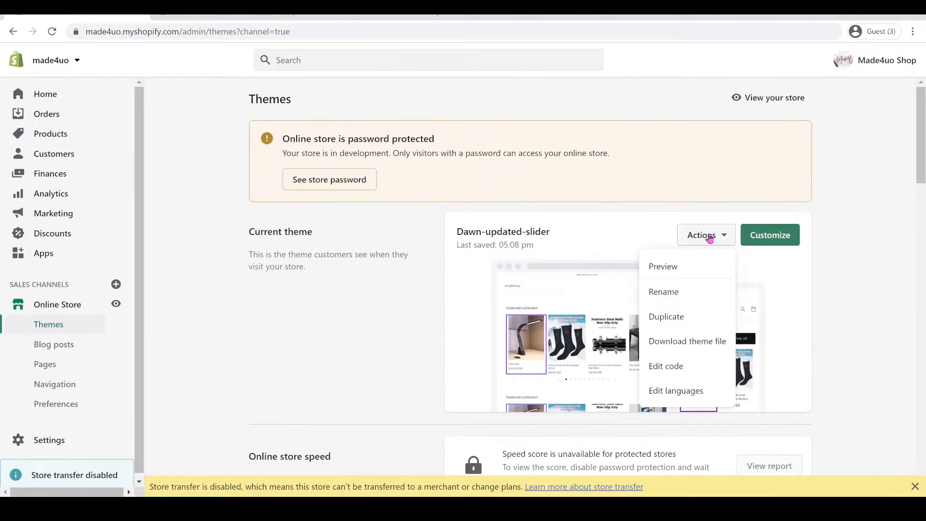
- Open the theme's code and view the settings schema file
left_click(665, 366)
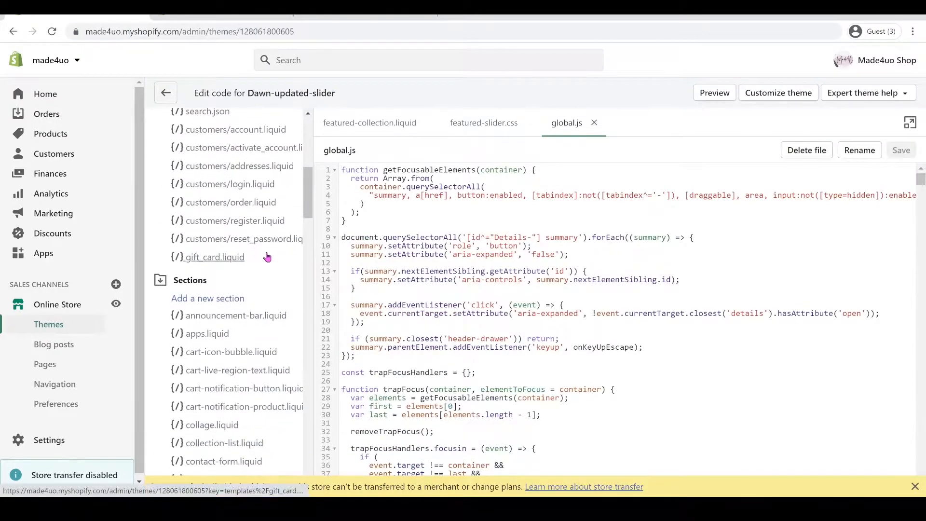
scroll("down", 3)
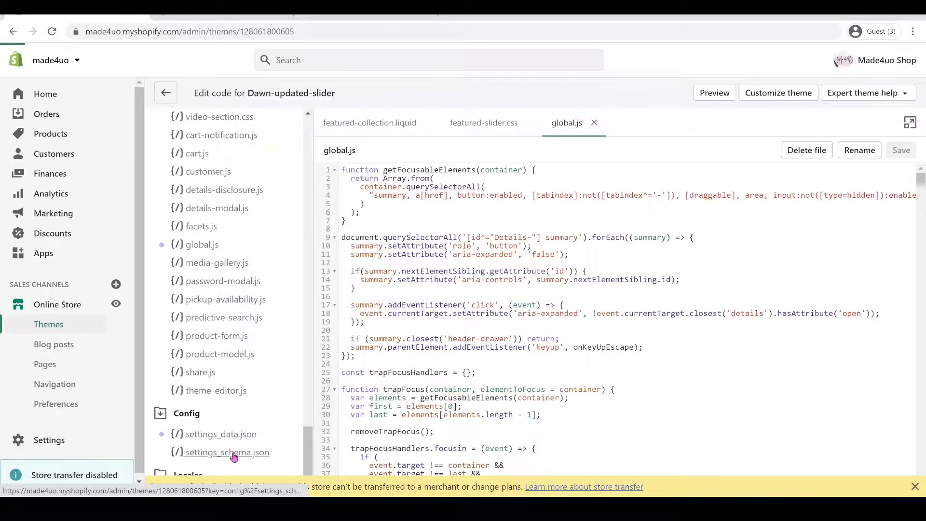
left_click(227, 452)
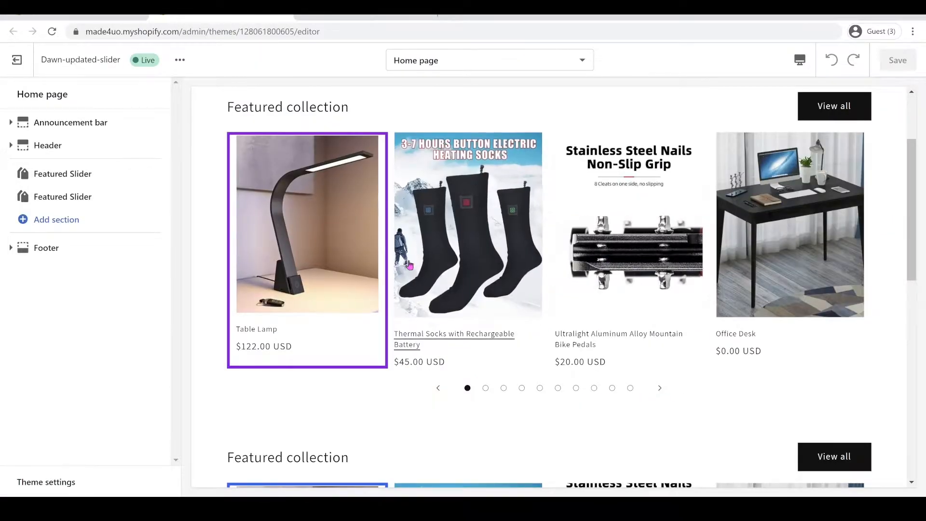
- Scroll the home page preview and open the Featured Slider section's settings
scroll("down", 3)
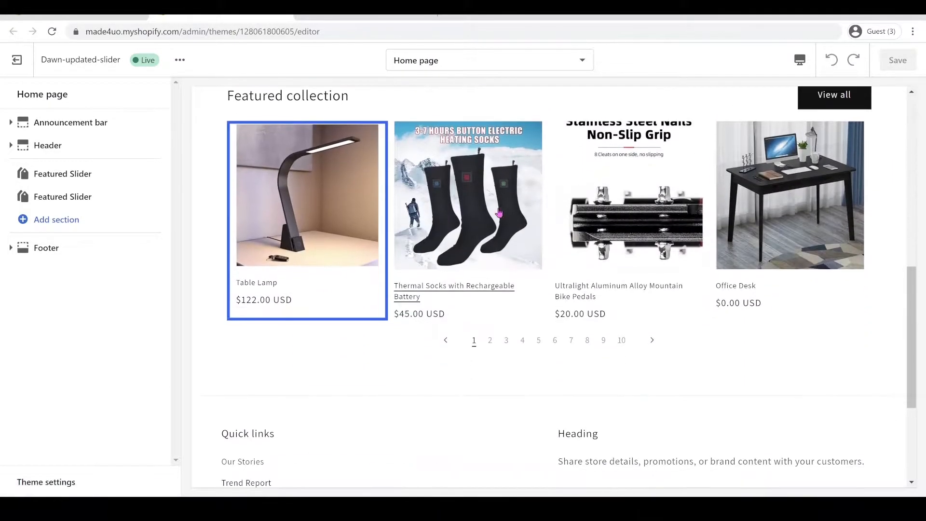
scroll("down", 3)
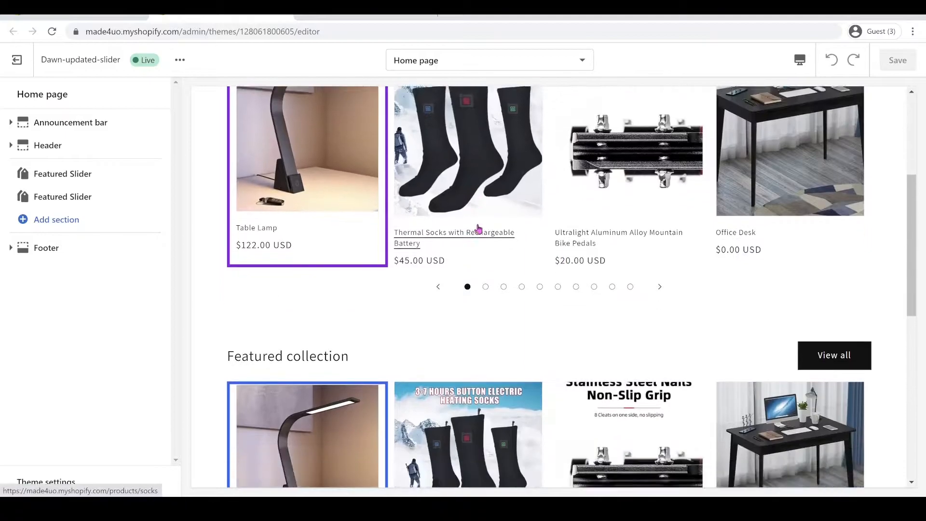
scroll("down", 3)
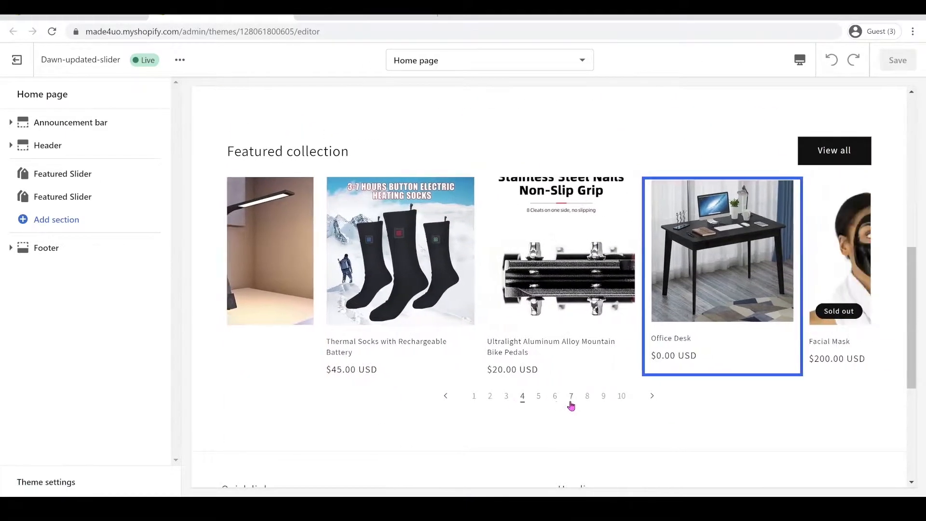
left_click(62, 174)
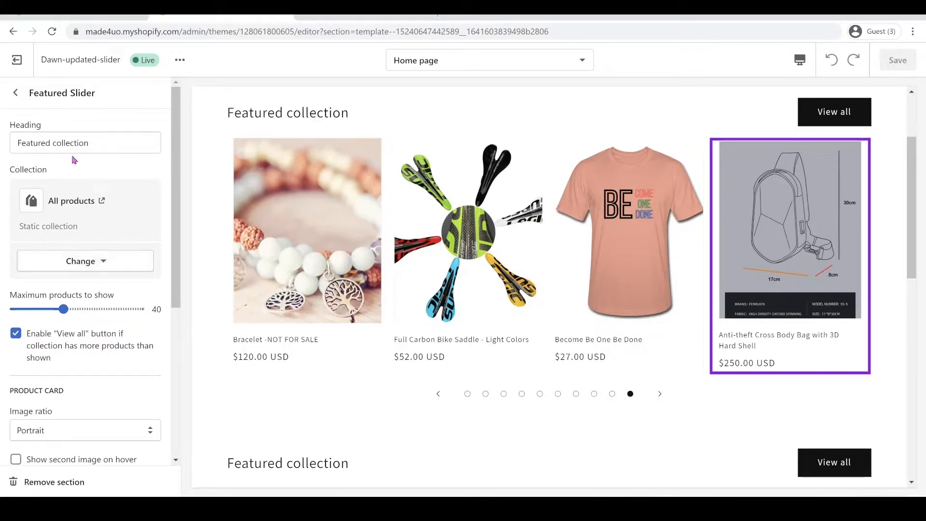
- Keep View all on, use square images, second image on hover, and image padding
scroll("down", 3)
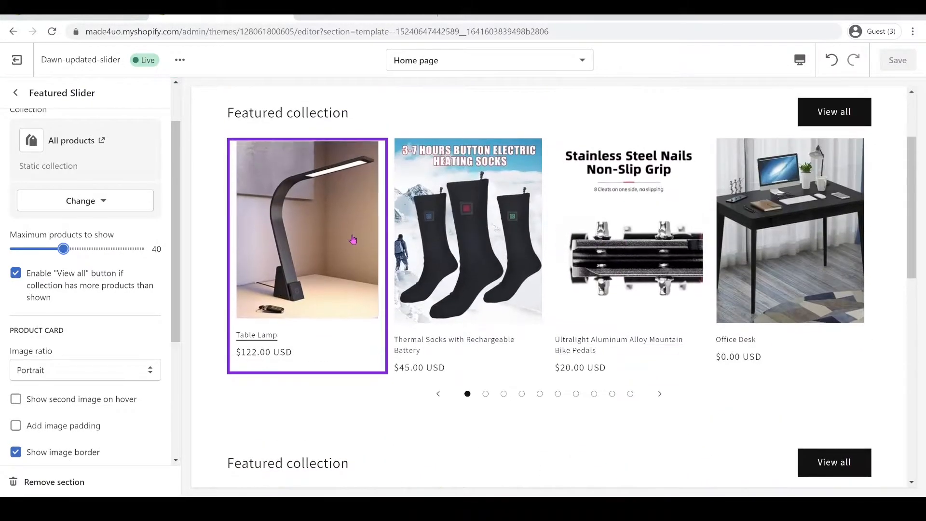
left_click(15, 273)
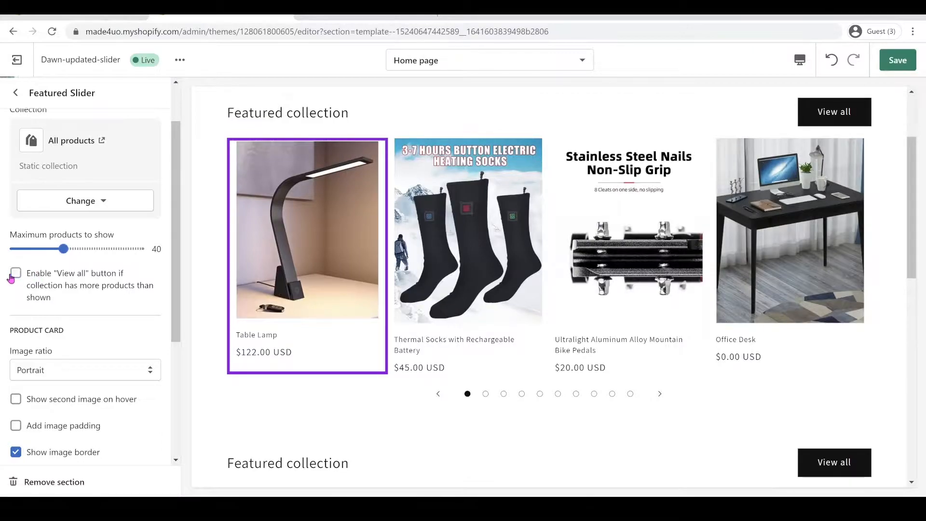
left_click(16, 273)
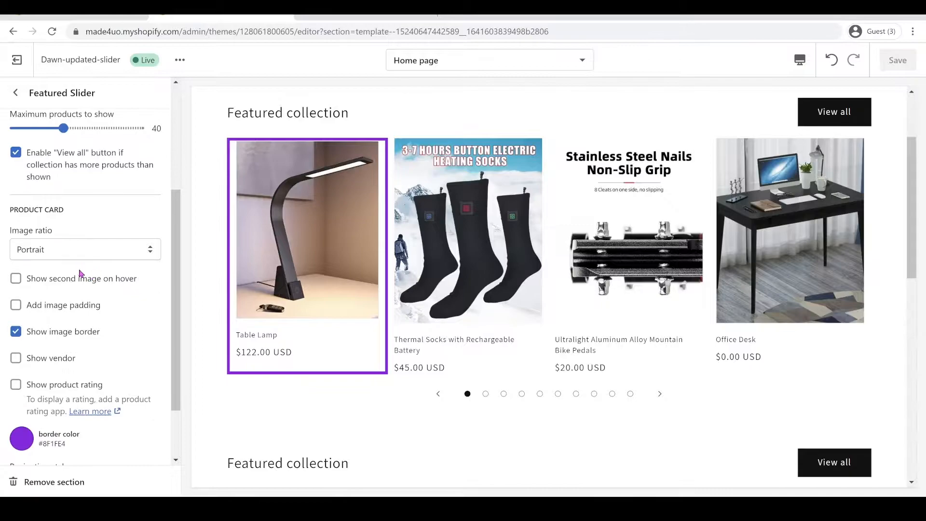
left_click(85, 248)
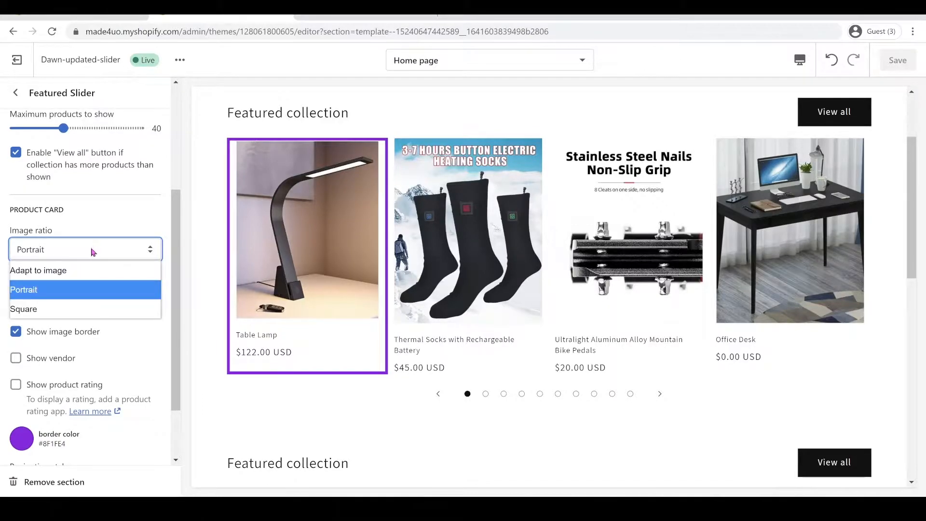
left_click(38, 271)
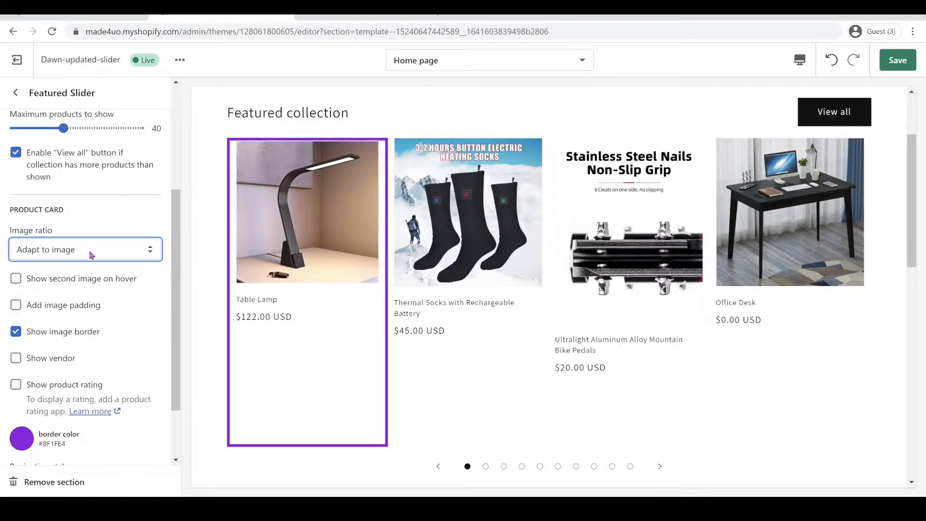
left_click(85, 249)
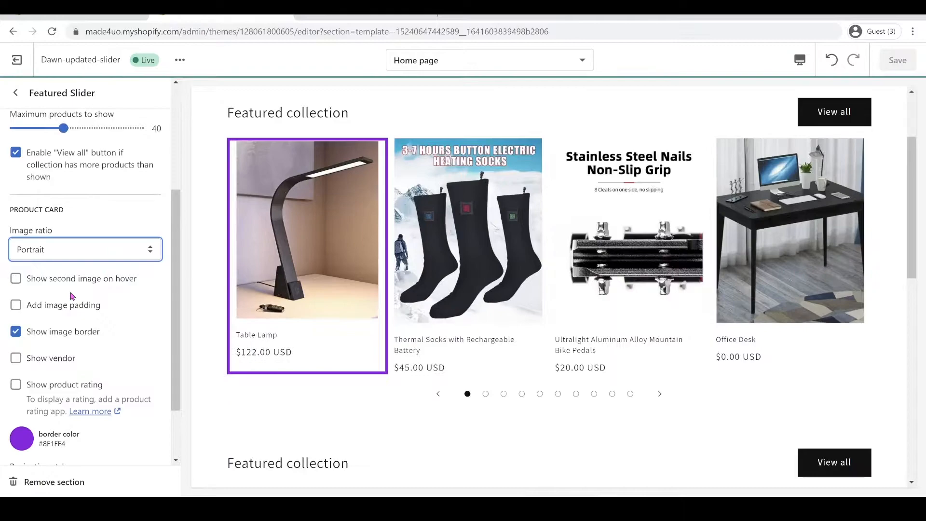
left_click(84, 249)
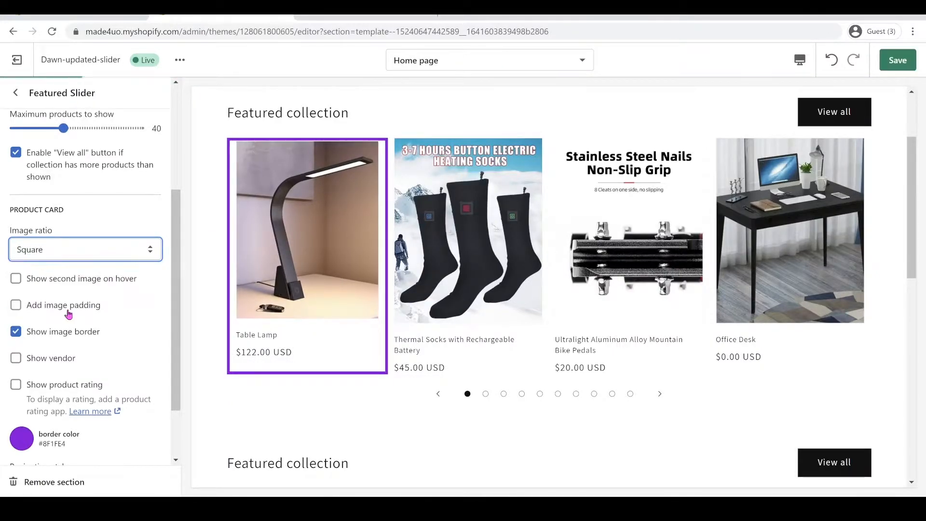
scroll("down", 3)
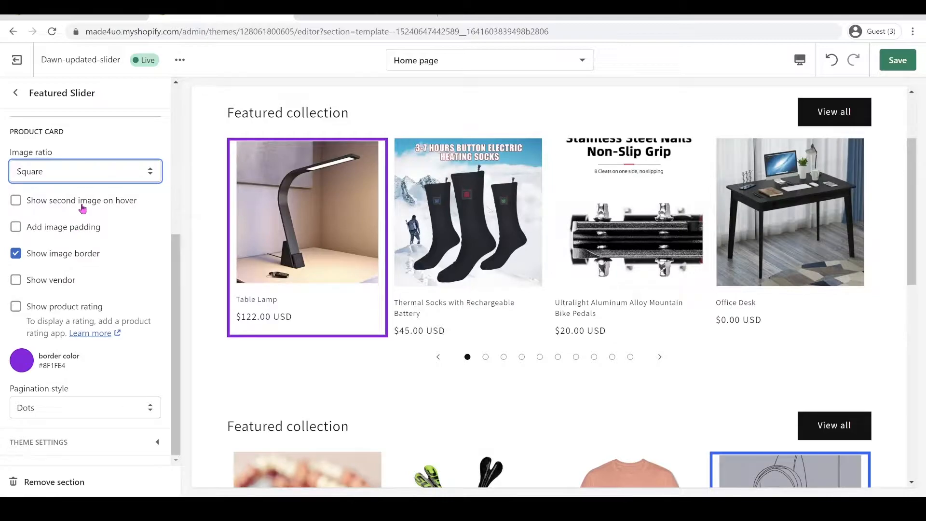
left_click(16, 200)
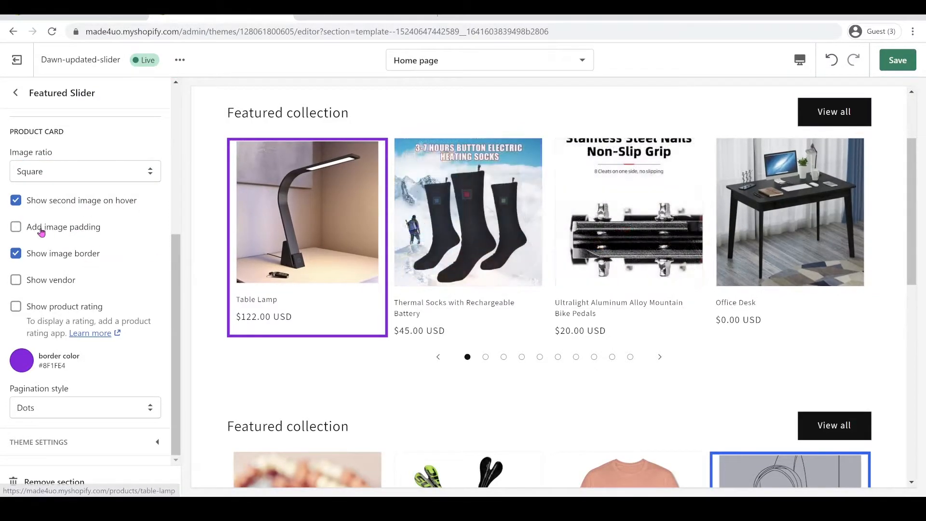
left_click(16, 227)
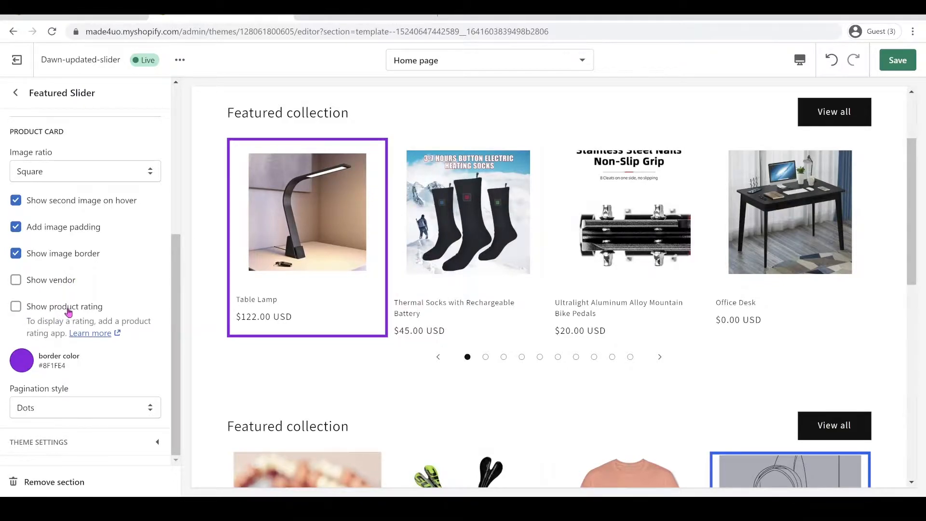
mouse_move(124, 272)
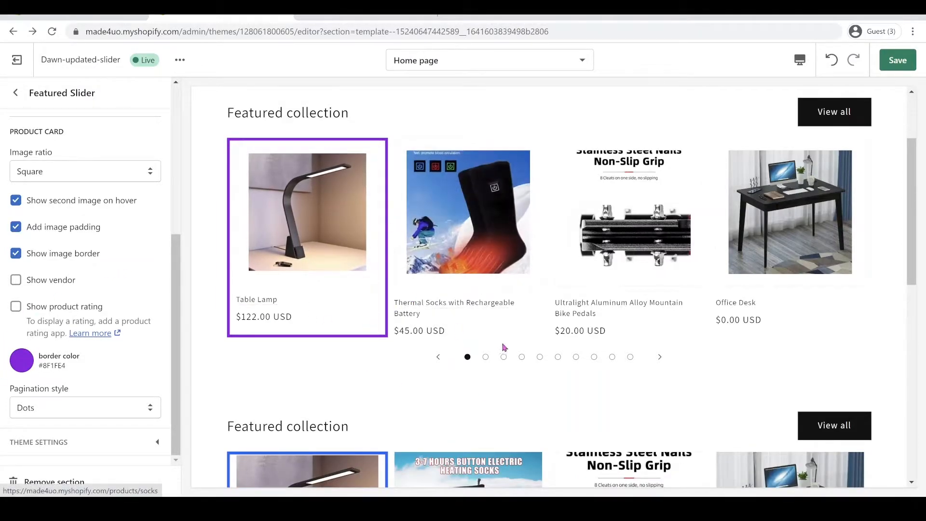
- Page through the bordered, dot-paginated Featured Slider in the preview
left_click(557, 356)
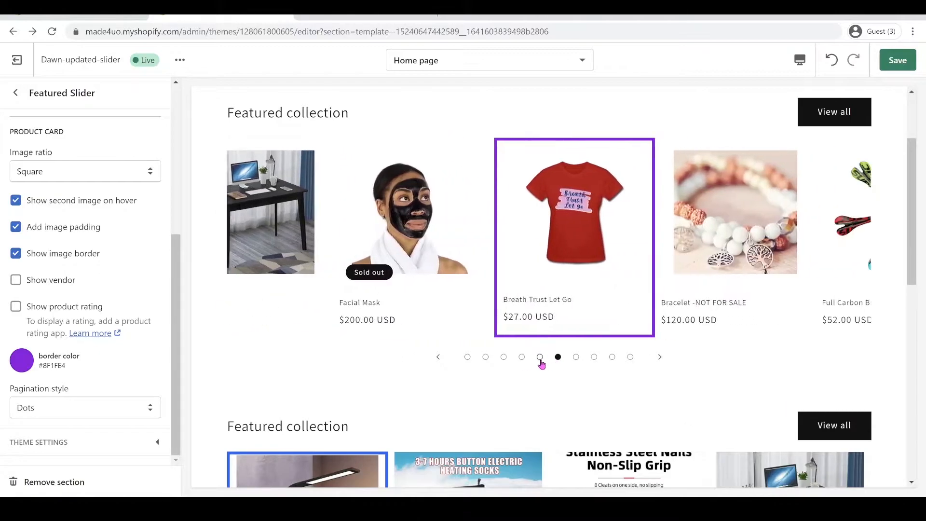
left_click(485, 356)
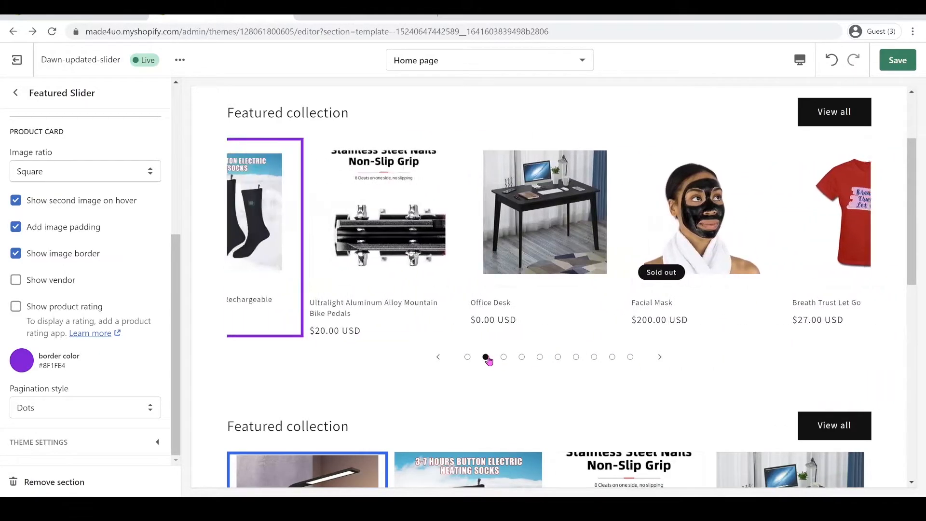
left_click(485, 357)
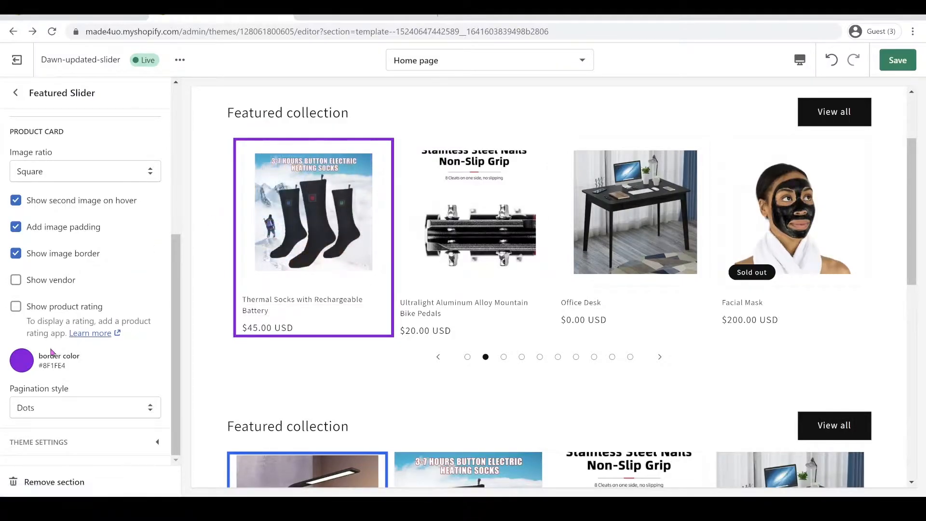
left_click(21, 360)
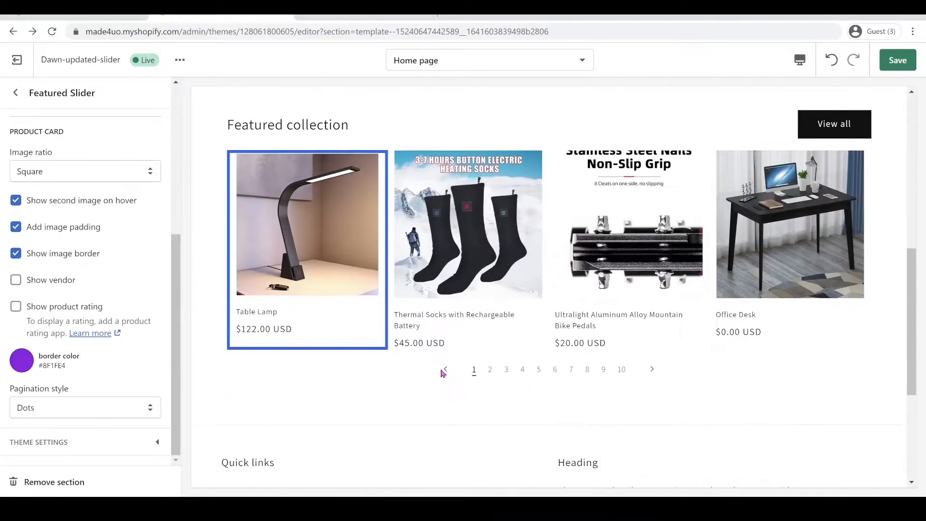
left_click(85, 407)
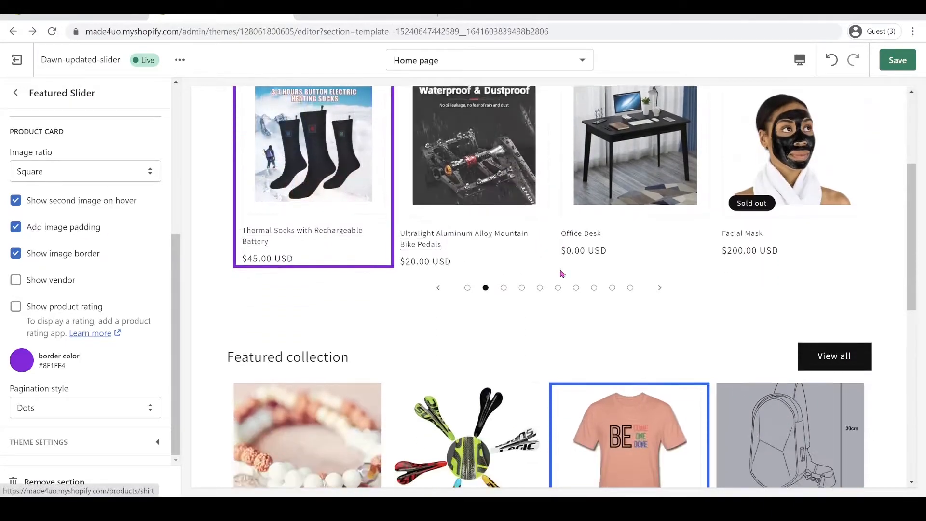
- Leave the customizer and open Edit code for the uncustomized Dawn theme in Theme library
left_click(16, 92)
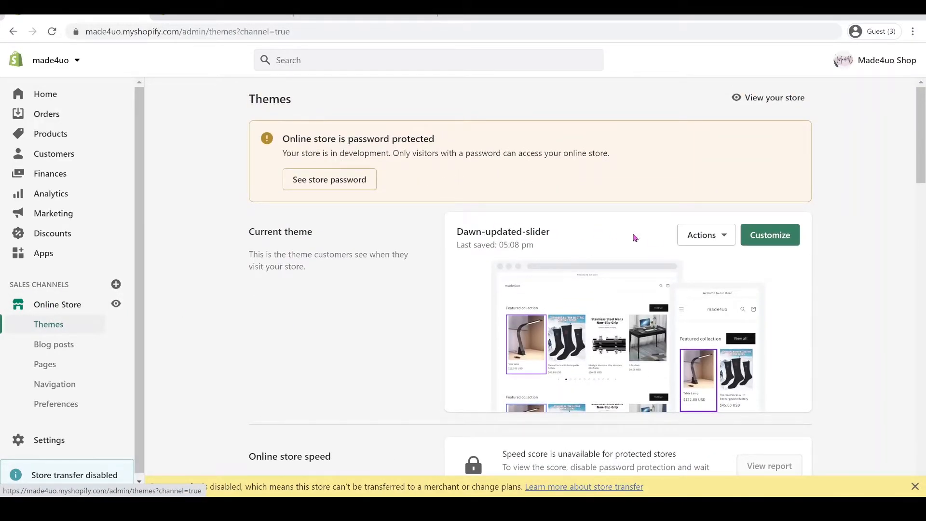
mouse_move(656, 248)
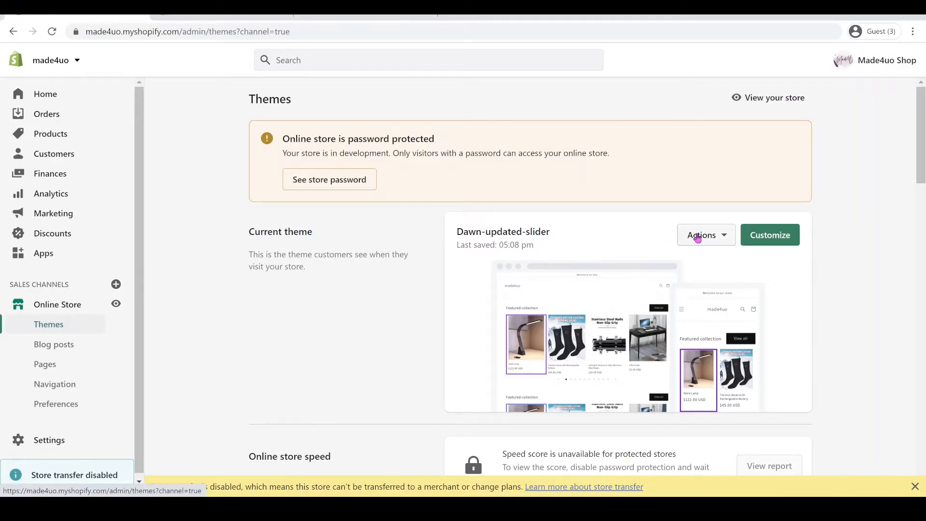
left_click(702, 235)
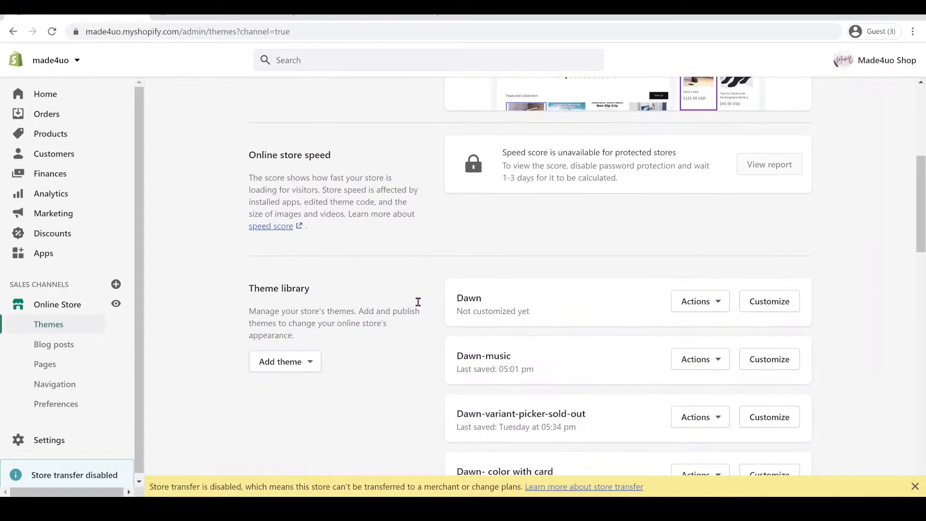
left_click_drag(456, 298, 529, 311)
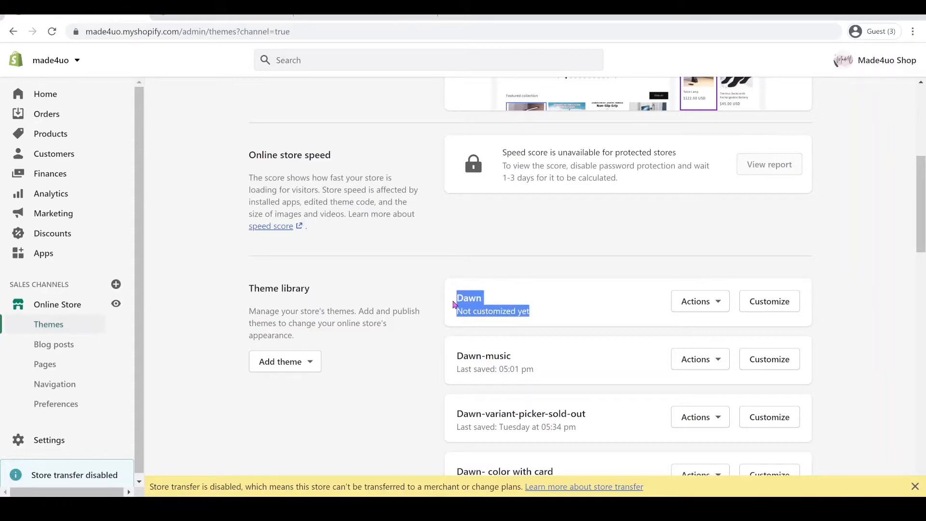
mouse_move(635, 329)
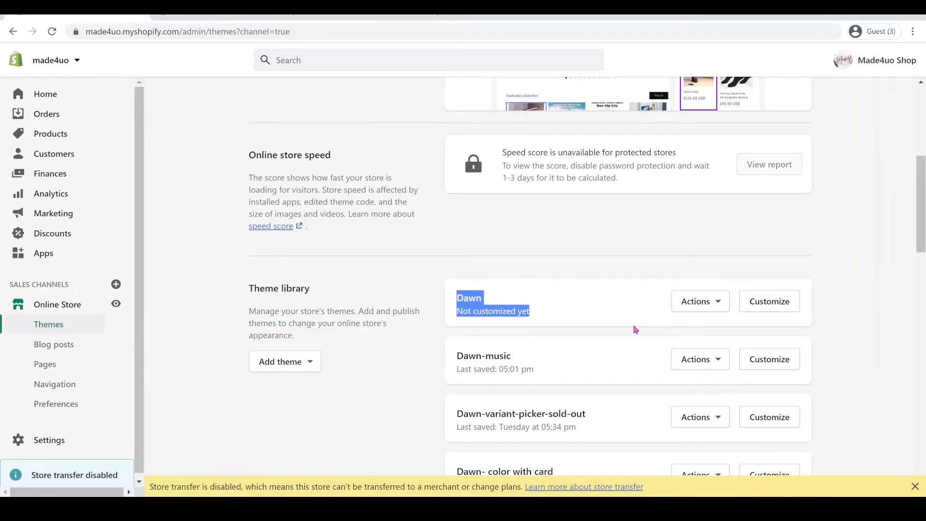
left_click(699, 301)
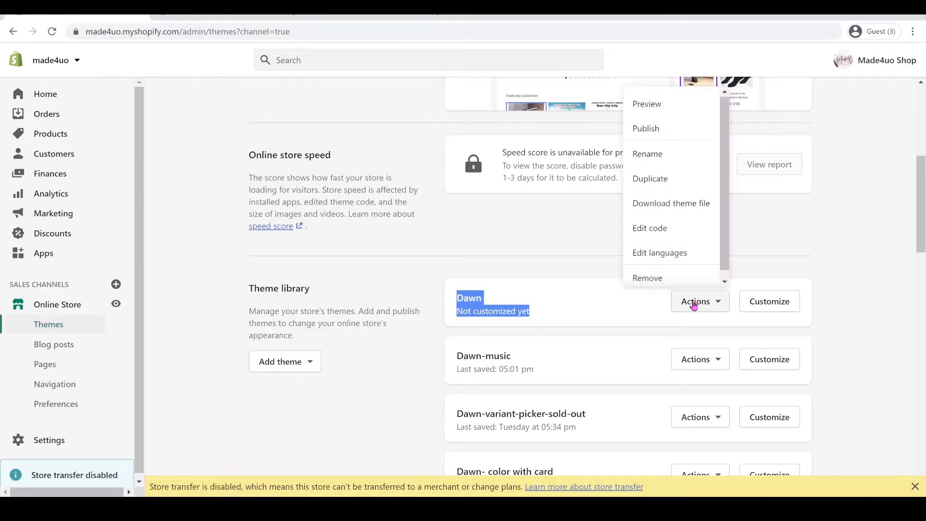
left_click(649, 228)
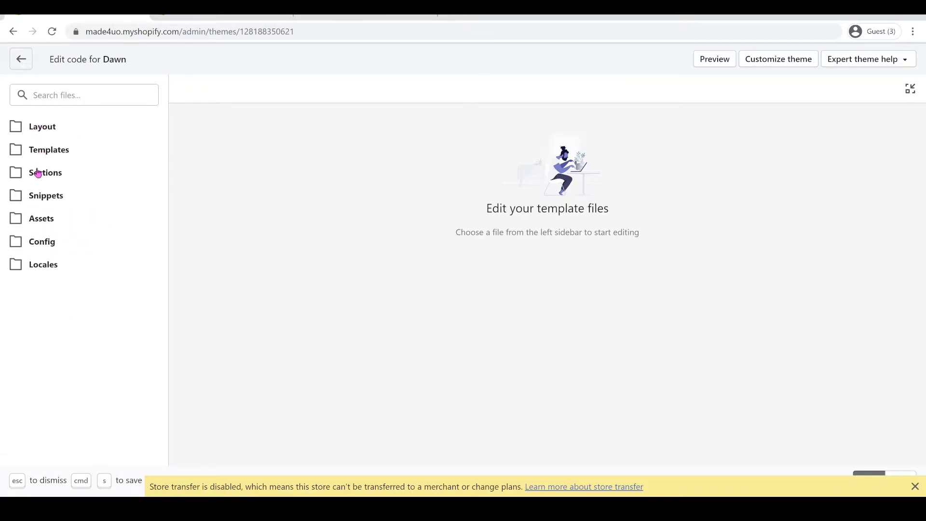
- Add a new section file named featured-slider under the Sections folder
left_click(45, 173)
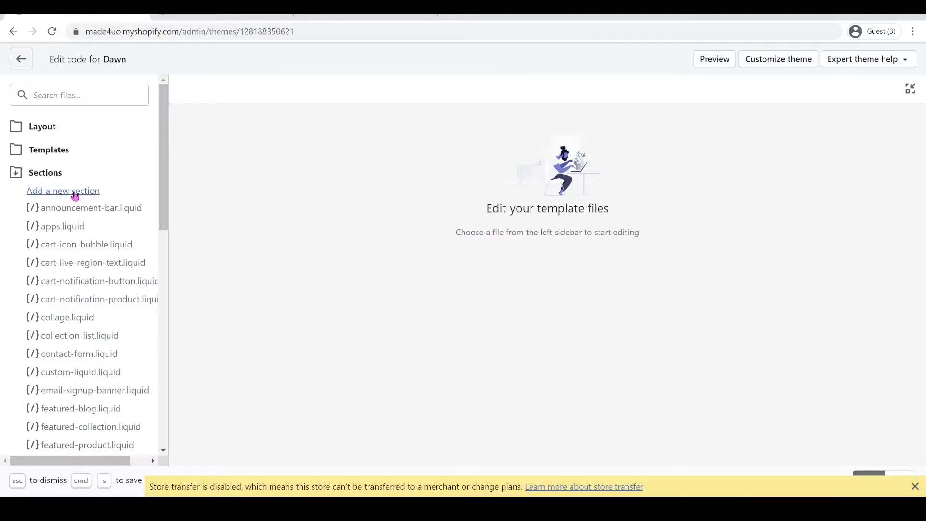
left_click(63, 190)
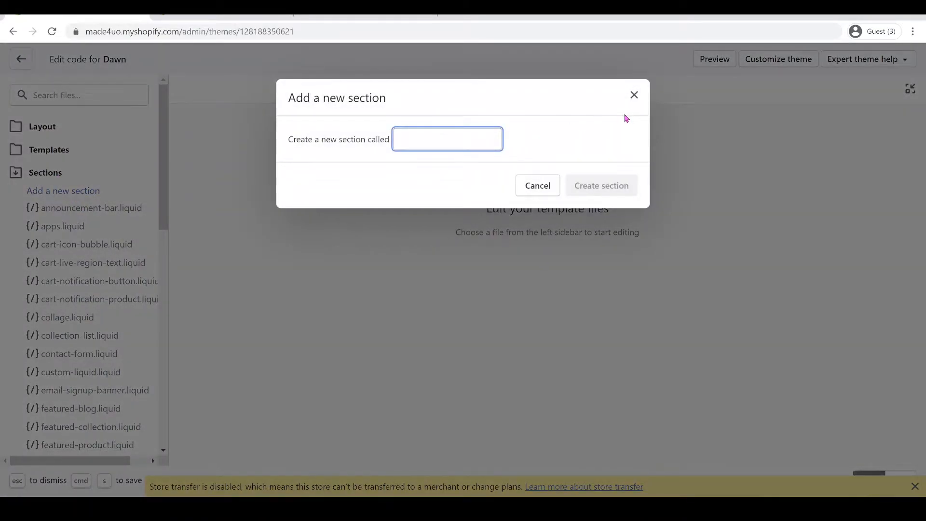
type("featured-slider")
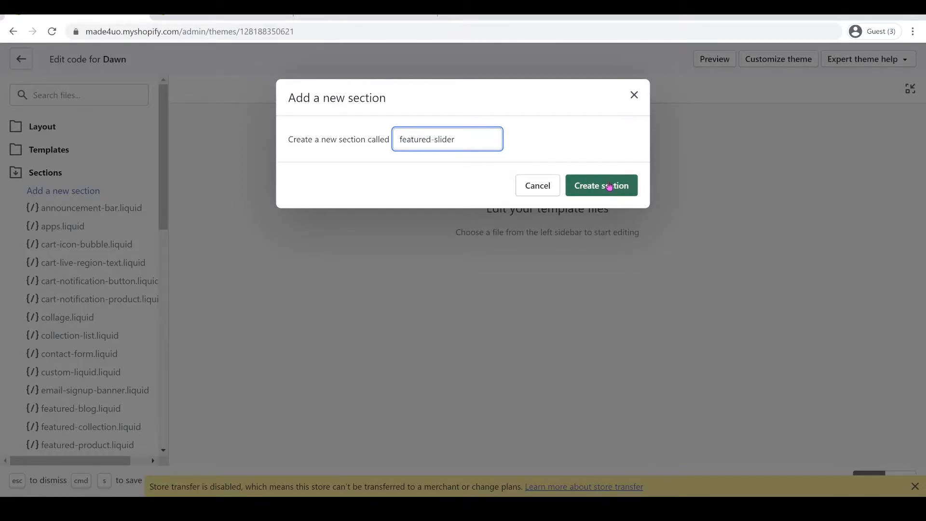
left_click(600, 185)
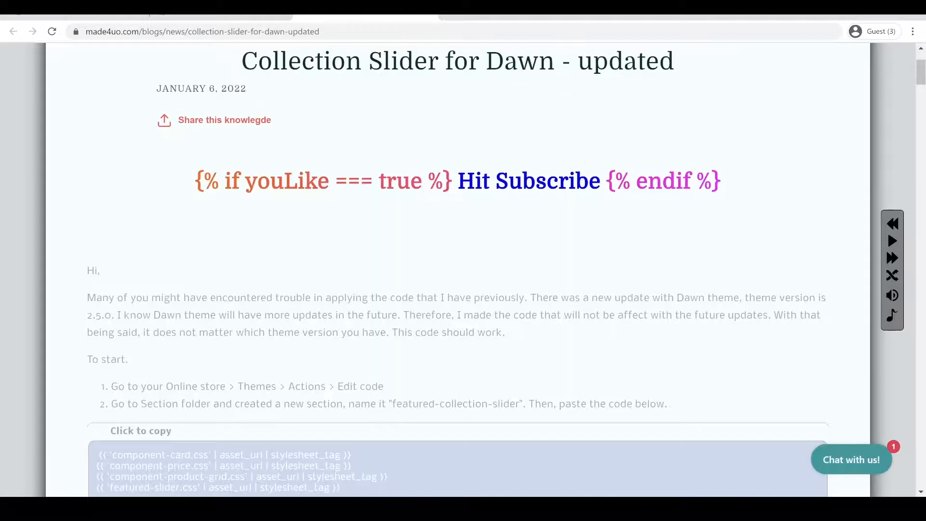
- Paste the tutorial's slider code into featured-slider.liquid and save it
scroll("down", 3)
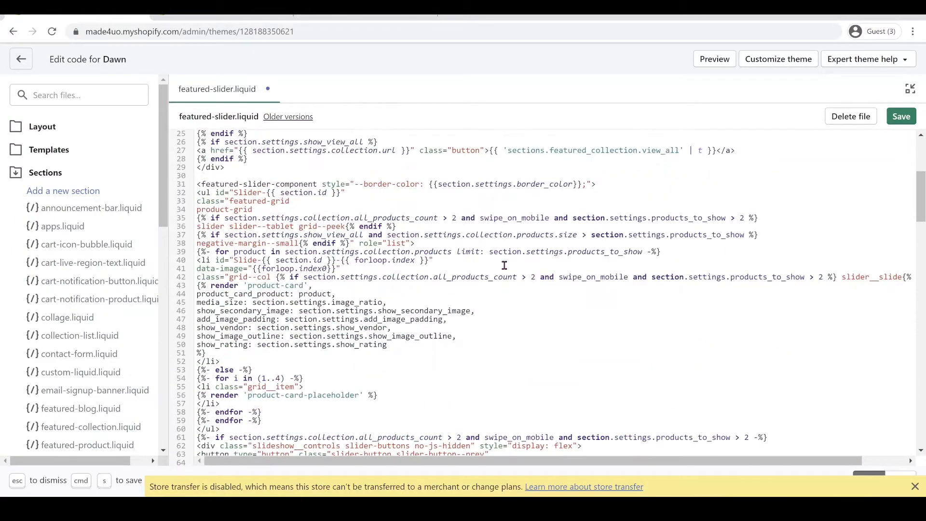
scroll("down", 3)
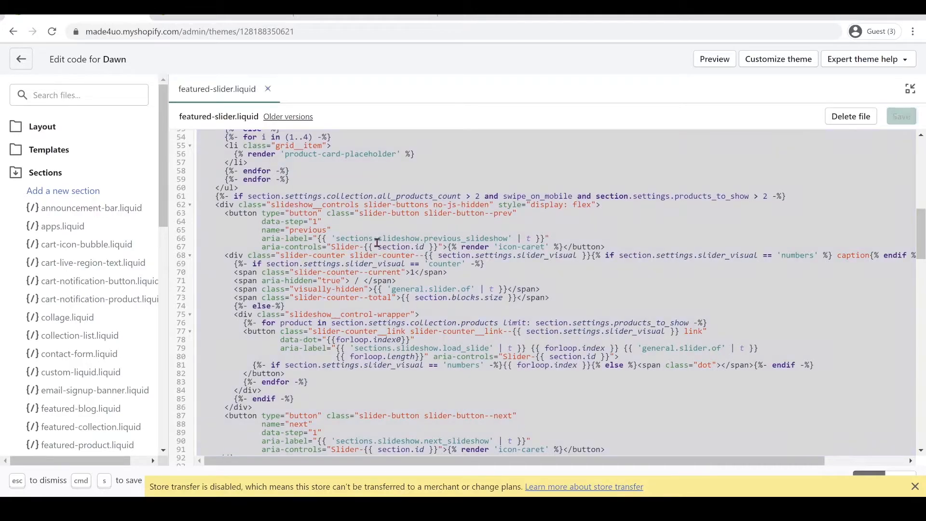
key("cmd+s")
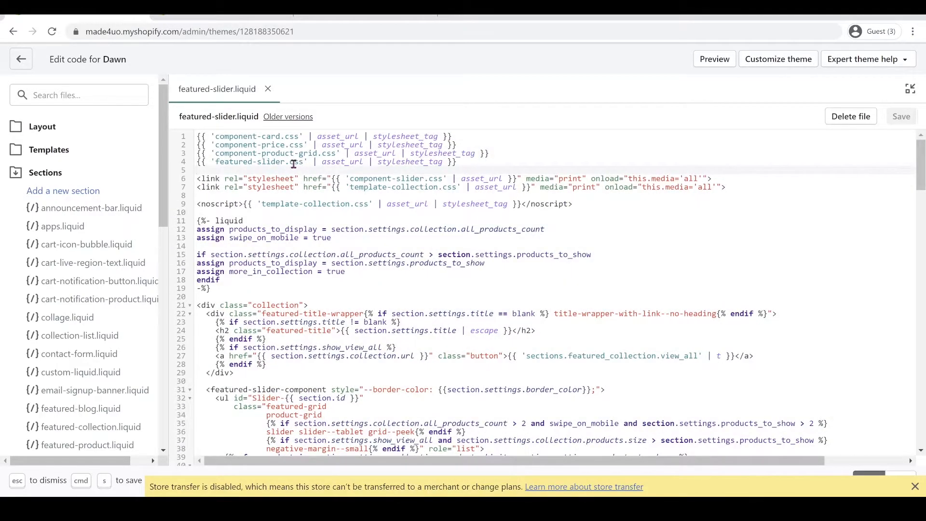
double_click(251, 162)
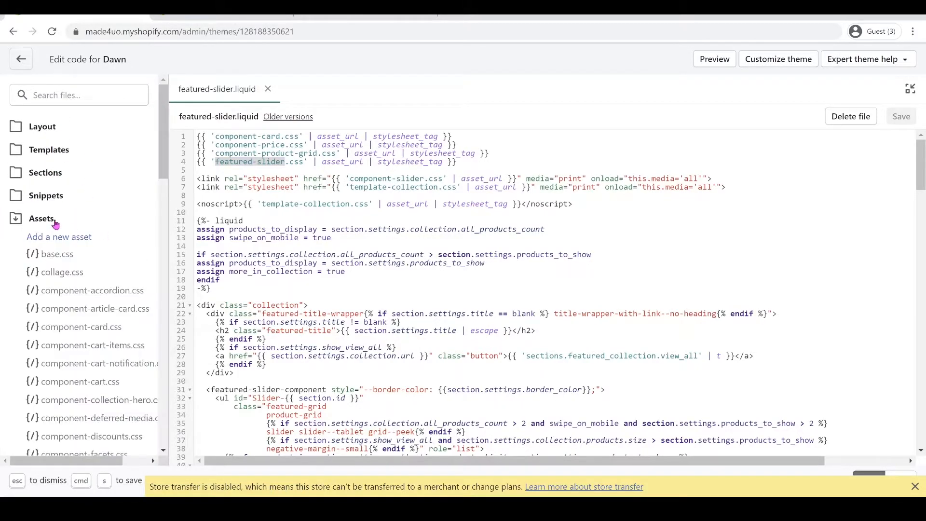
- Create a blank asset file named featured-slider.css and open it
left_click(58, 236)
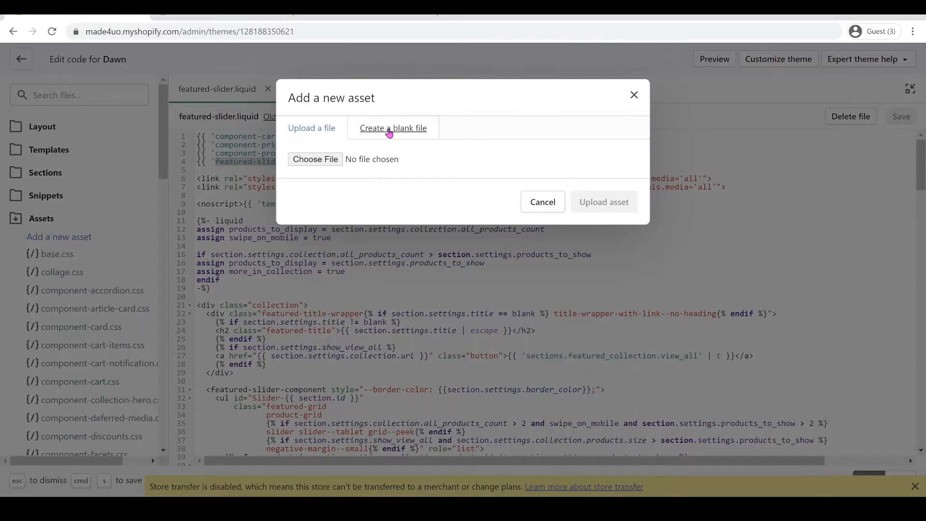
left_click(393, 128)
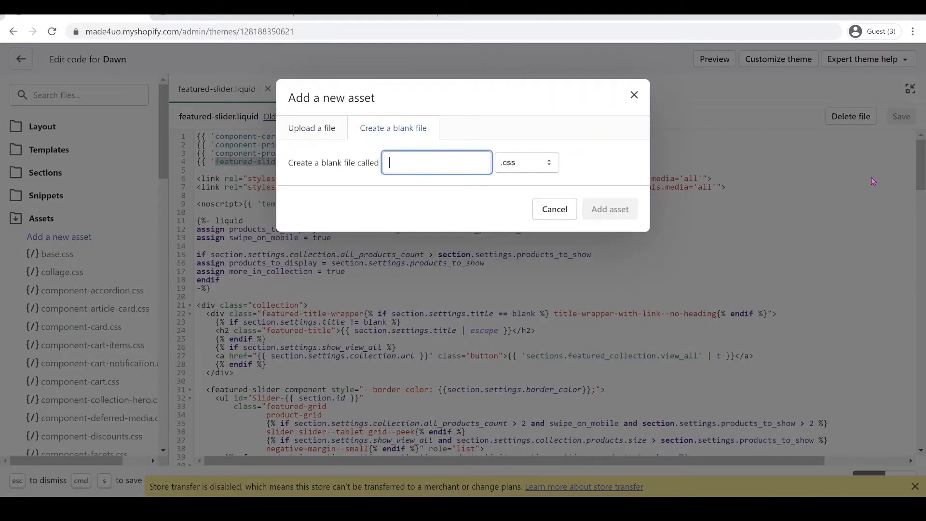
type("featured")
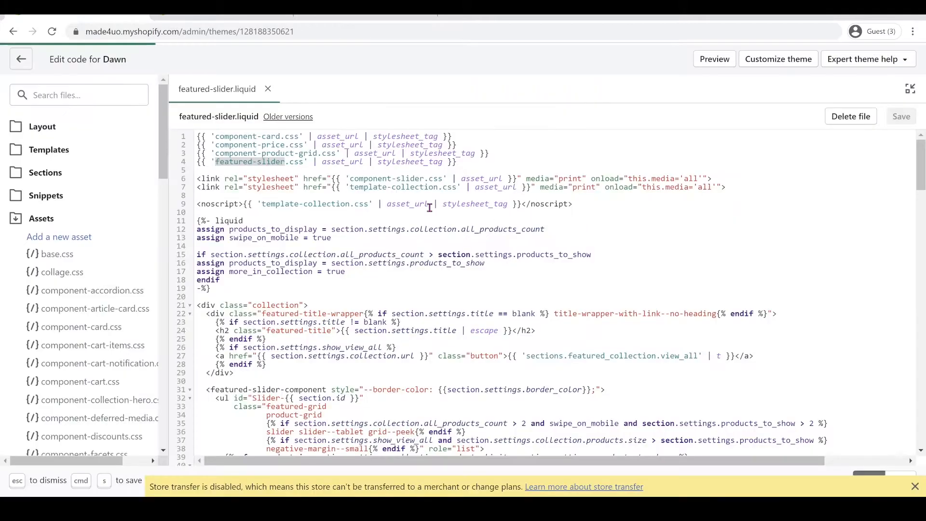
key("cmd+s")
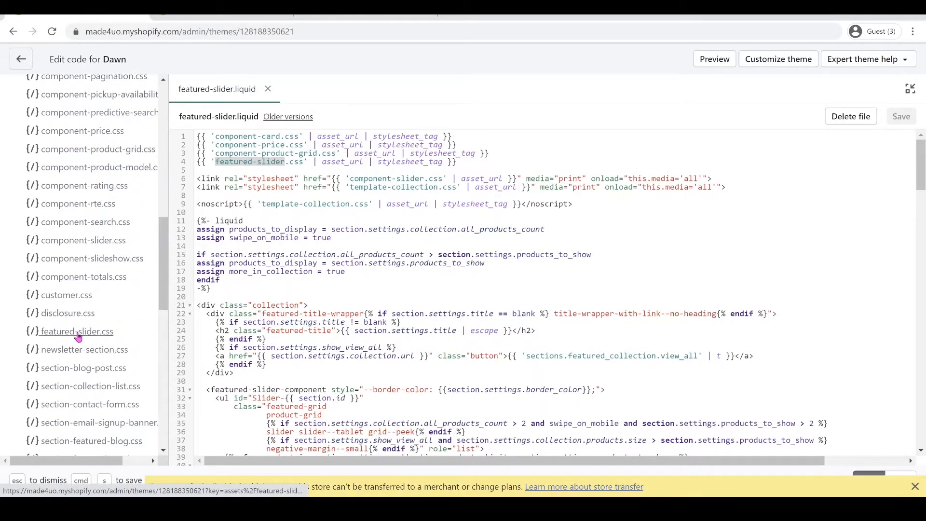
left_click(76, 331)
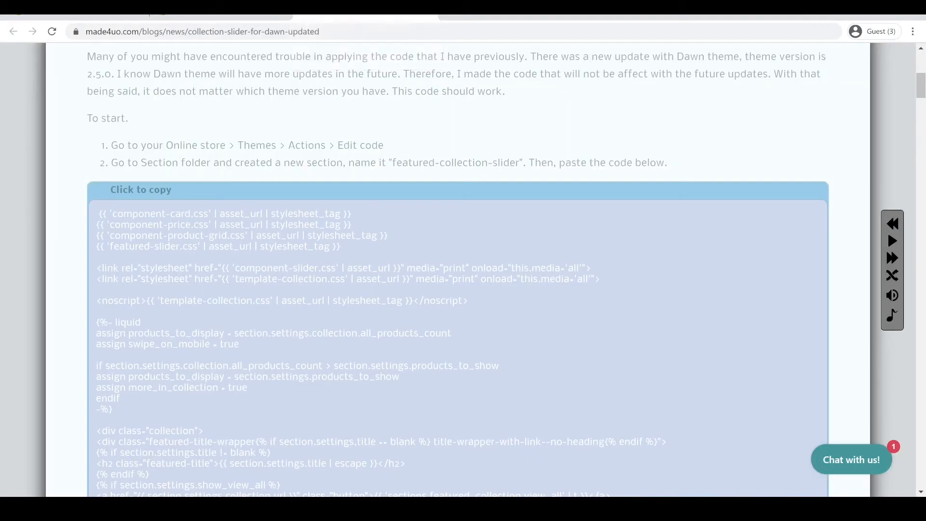
- Paste the tutorial's slider styles into featured-slider.css and save the file
scroll("down", 3)
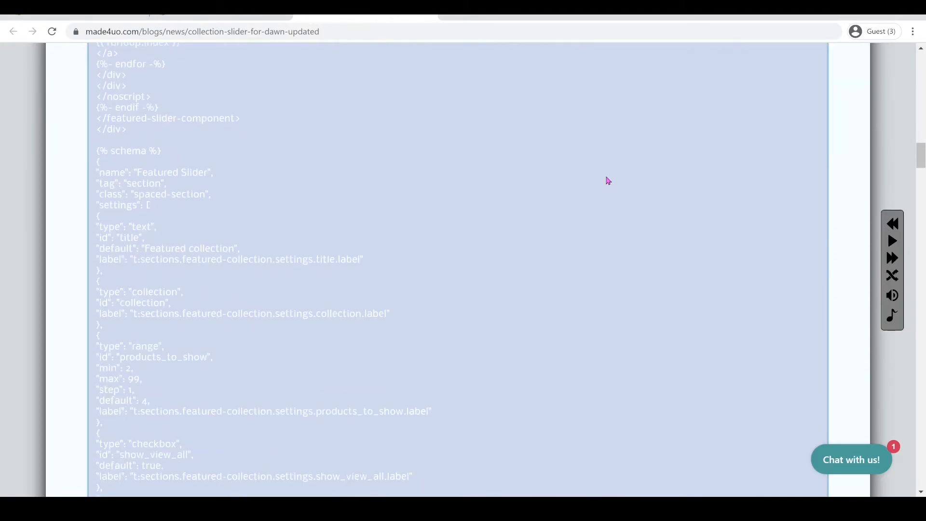
scroll("down", 3)
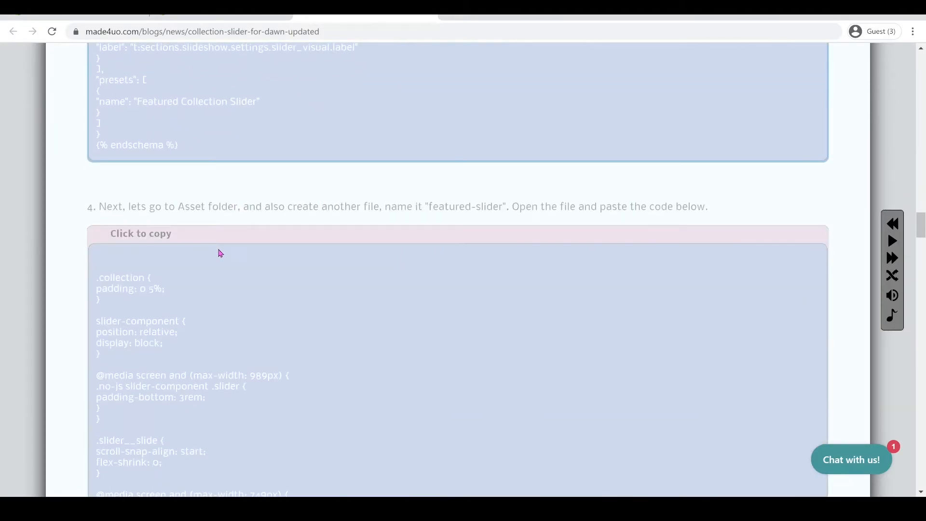
scroll("down", 3)
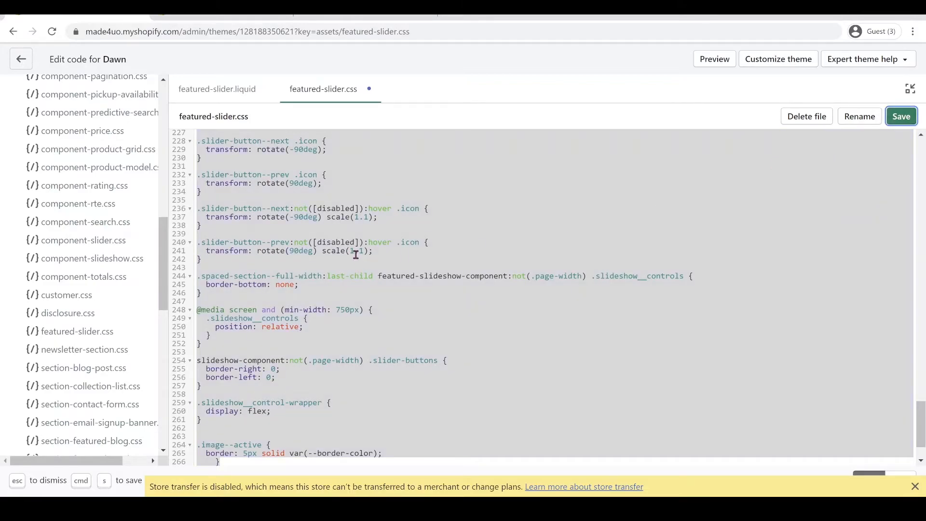
left_click(901, 116)
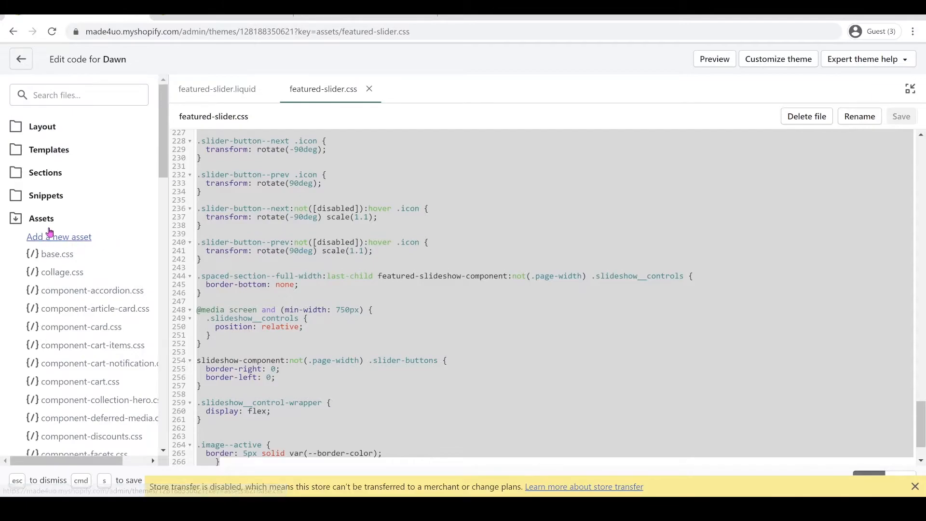
mouse_move(122, 243)
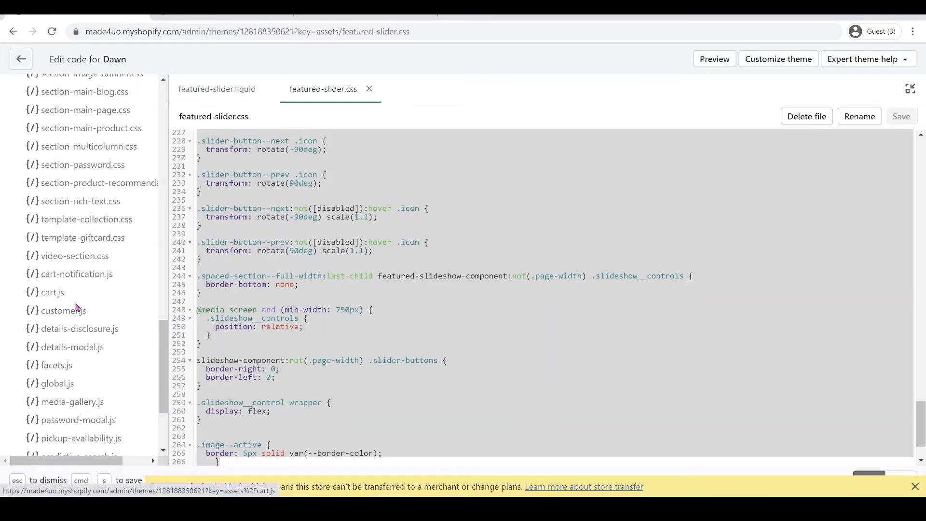
- Paste the FeaturedSliderComponent class at the end of global.js and save
scroll("down", 3)
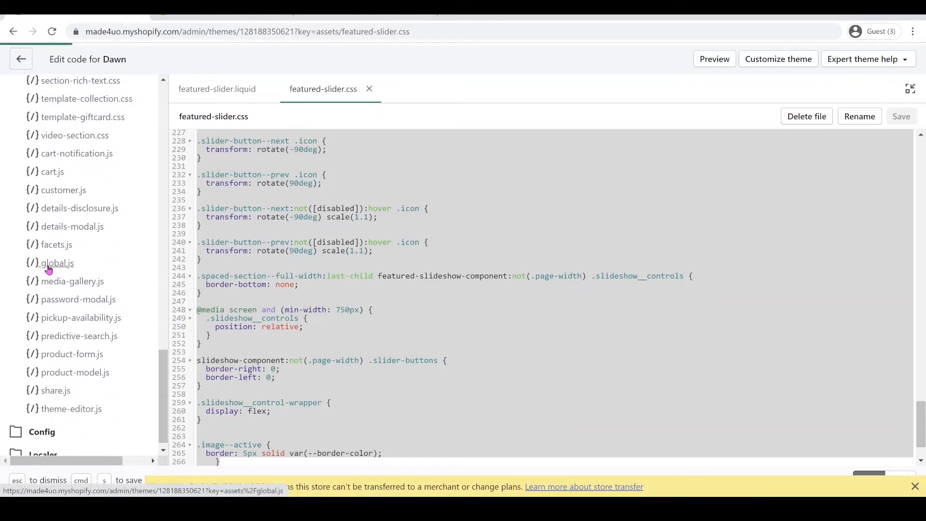
left_click(57, 263)
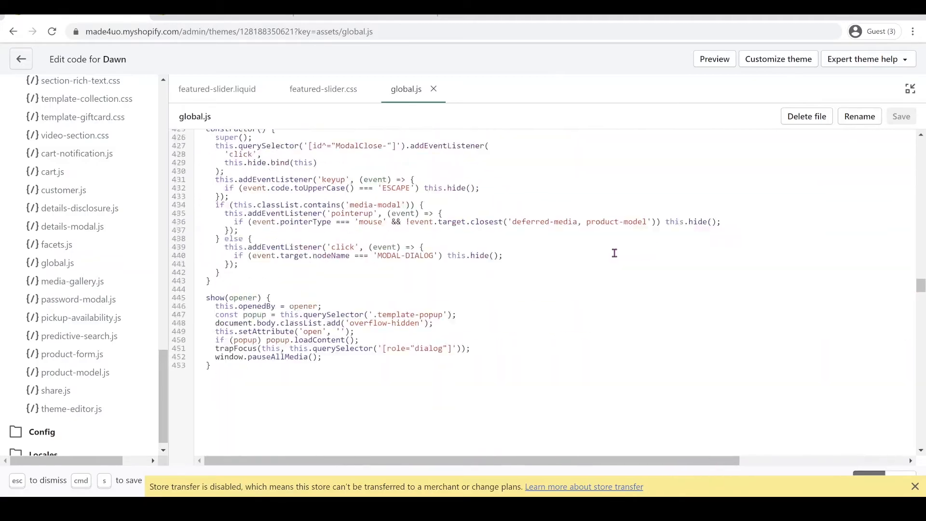
scroll("down", 3)
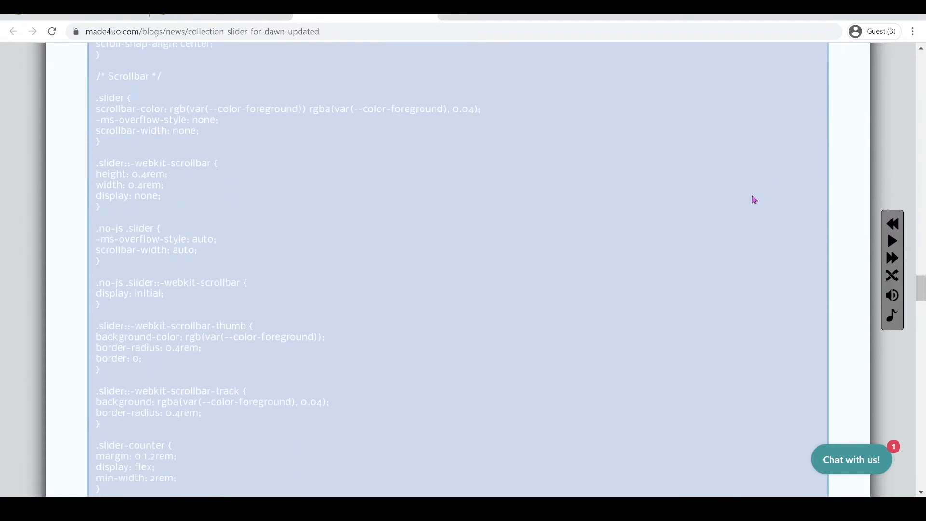
scroll("down", 3)
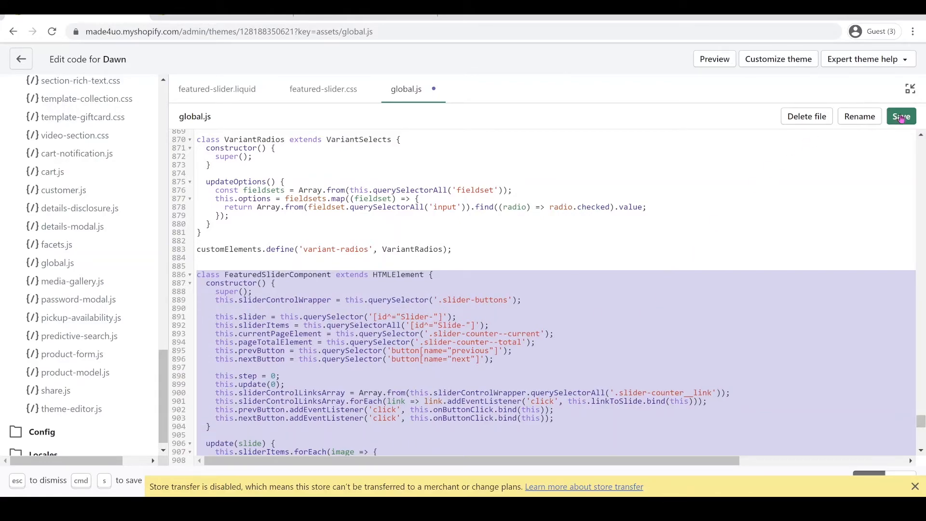
left_click(900, 116)
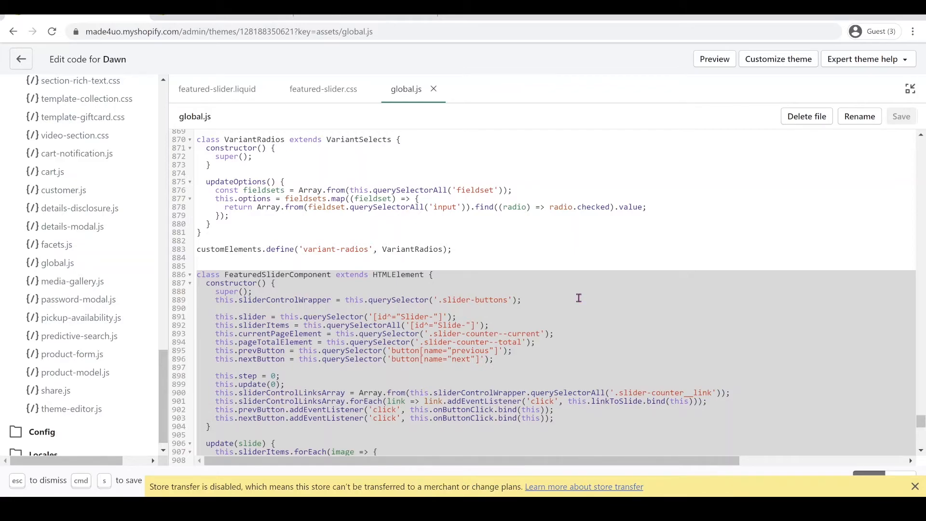
- Open the customizer in a new tab and add a Featured Collection Slider section
right_click(777, 58)
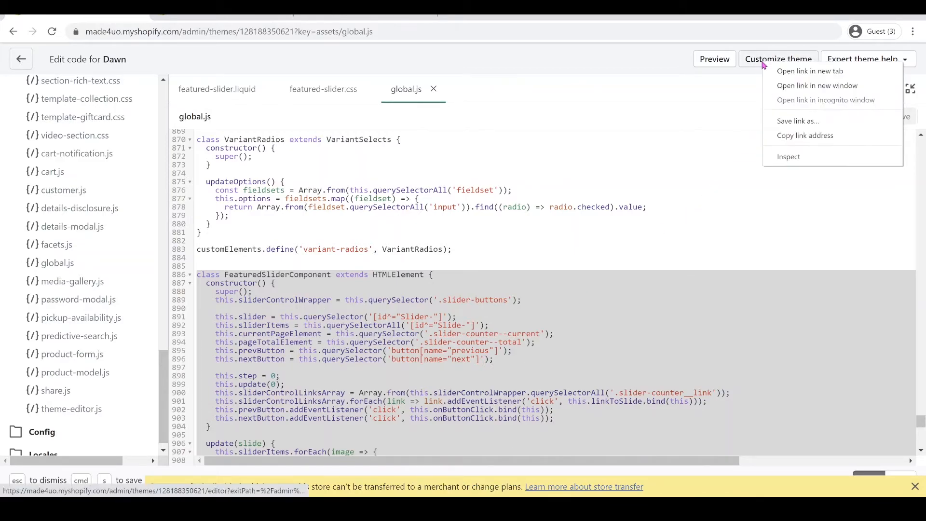
mouse_move(810, 71)
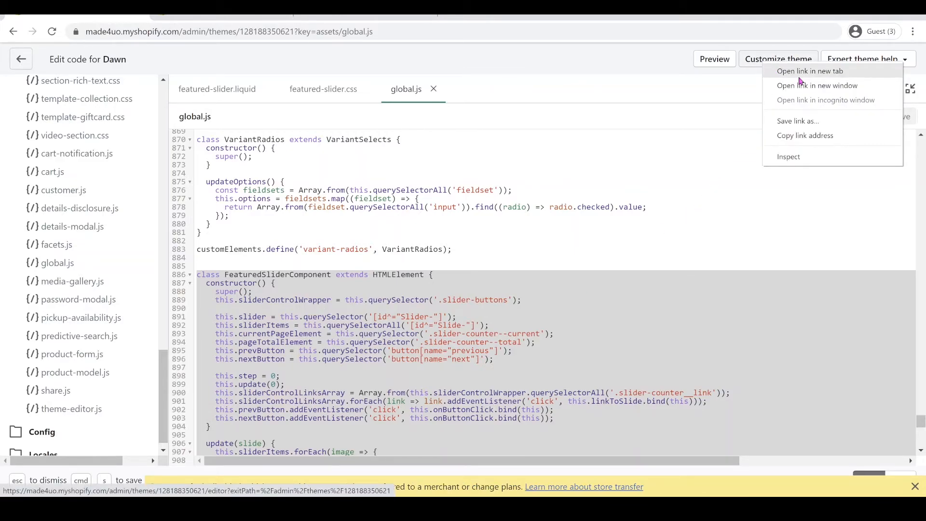
left_click(810, 71)
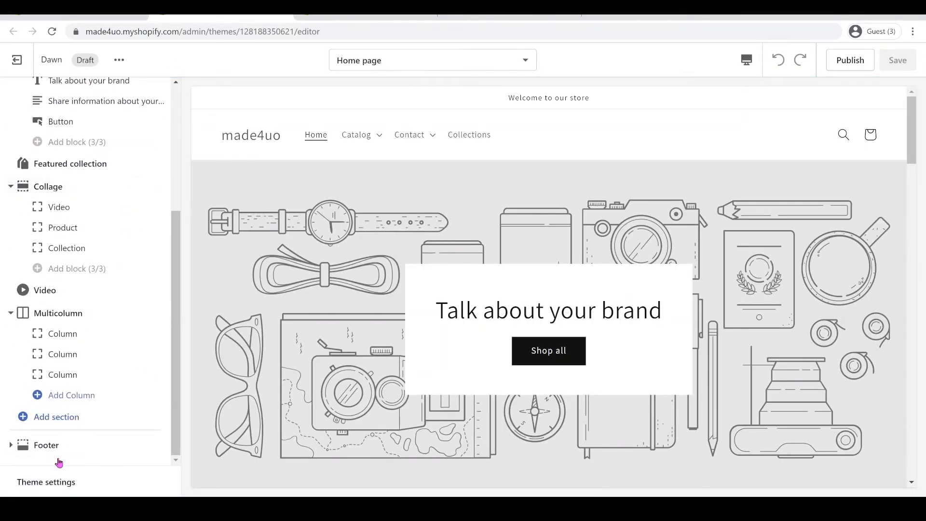
left_click(56, 417)
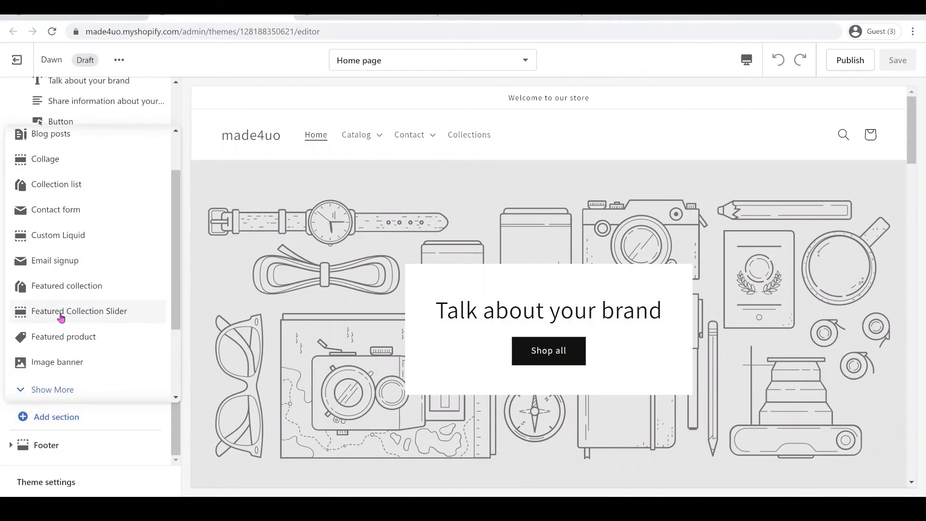
left_click(79, 311)
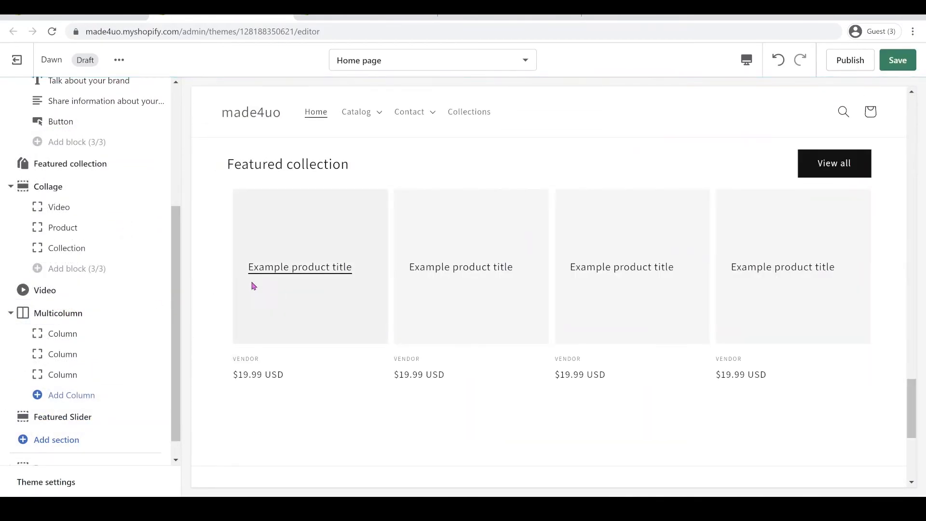
left_click(63, 417)
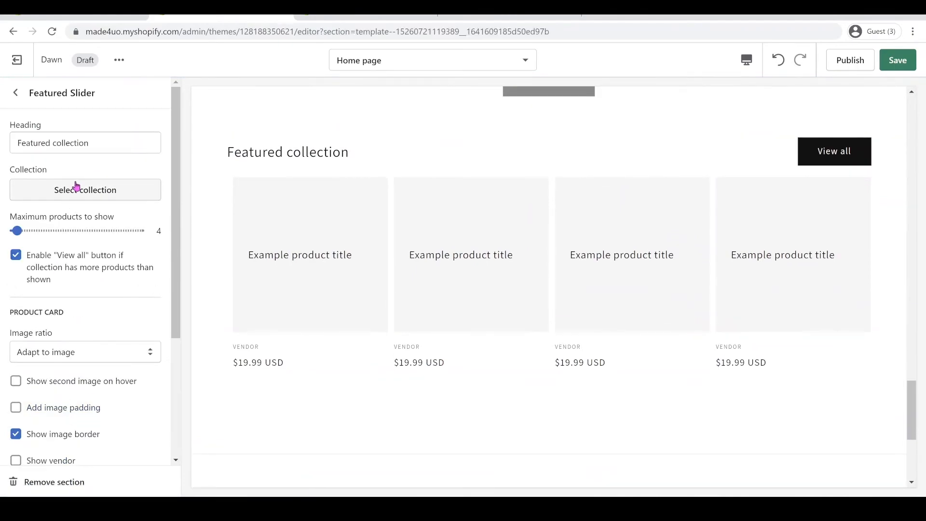
- Set the slider's collection to All products and maximum products to 99
left_click(85, 190)
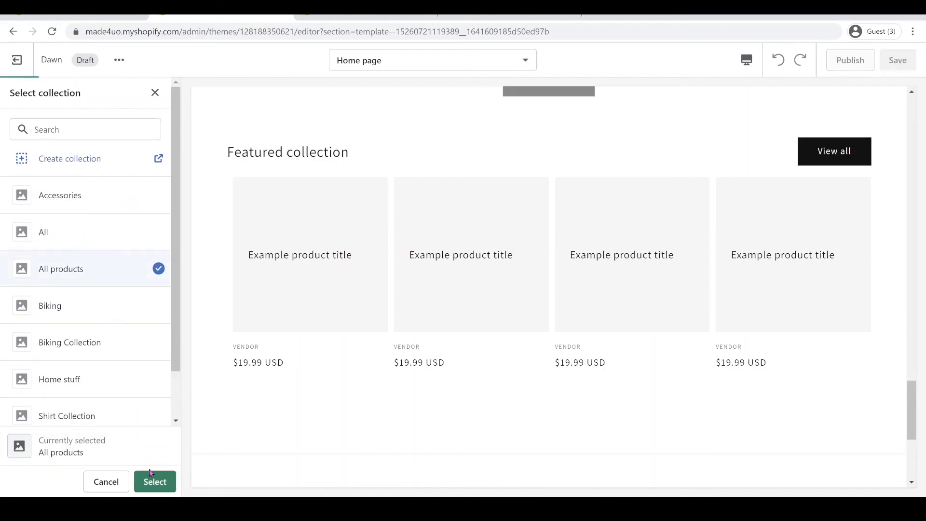
left_click(154, 481)
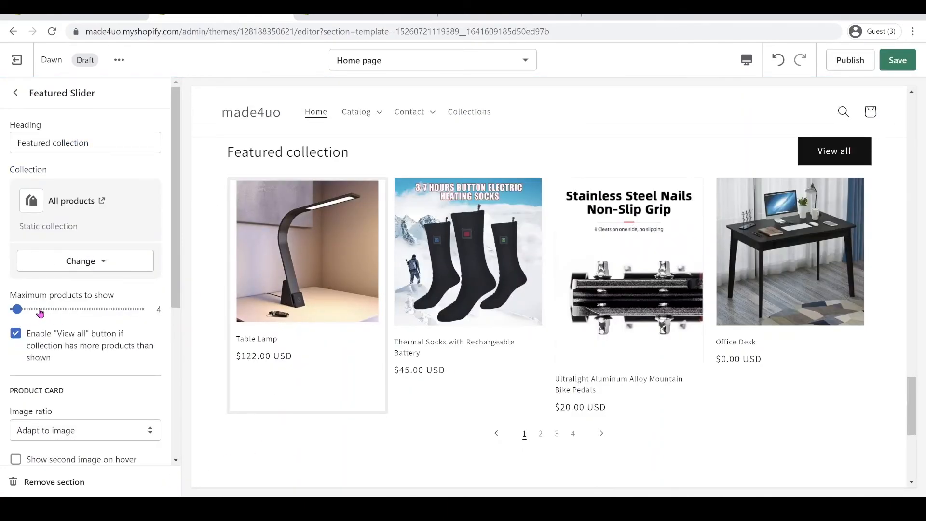
left_click_drag(16, 309, 48, 308)
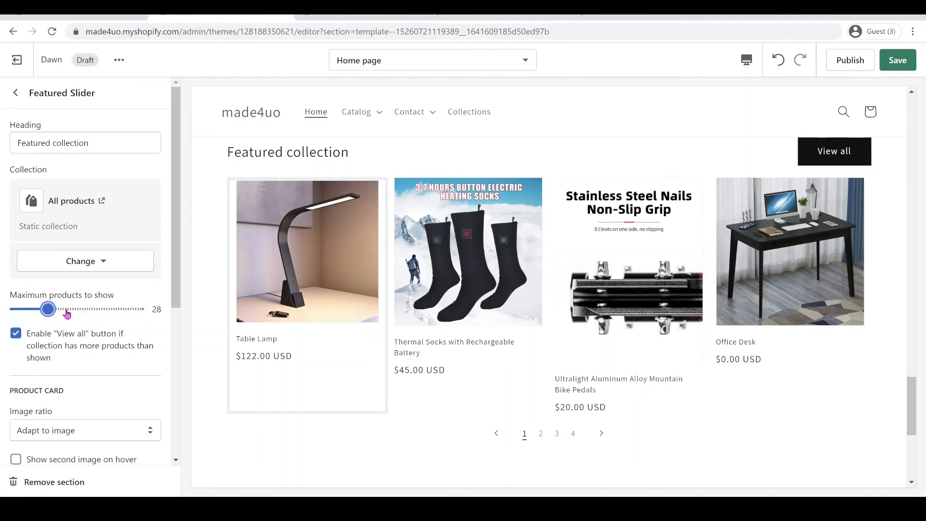
left_click_drag(49, 309, 112, 309)
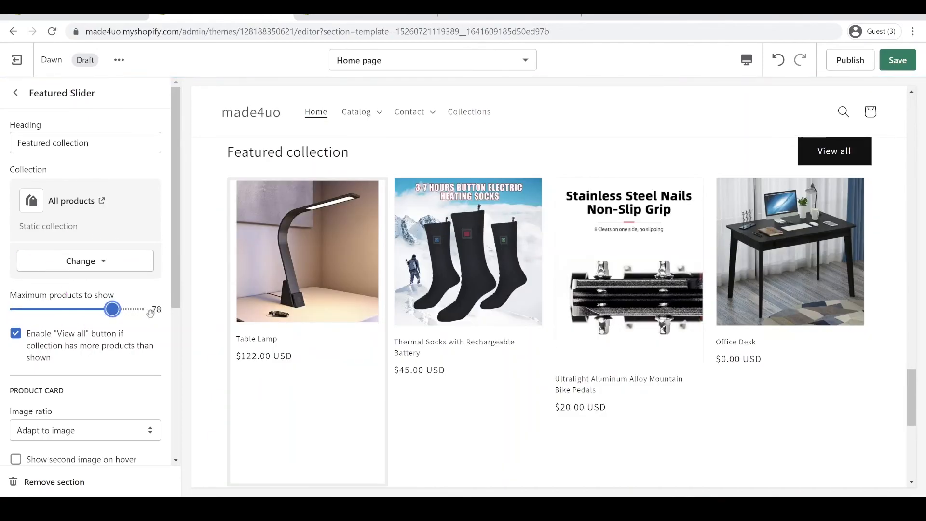
left_click_drag(112, 309, 139, 309)
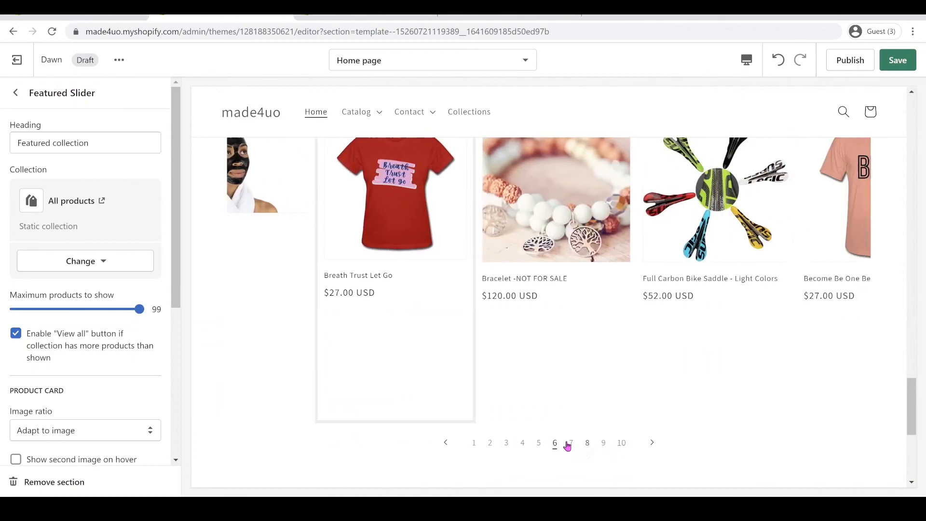
left_click(506, 442)
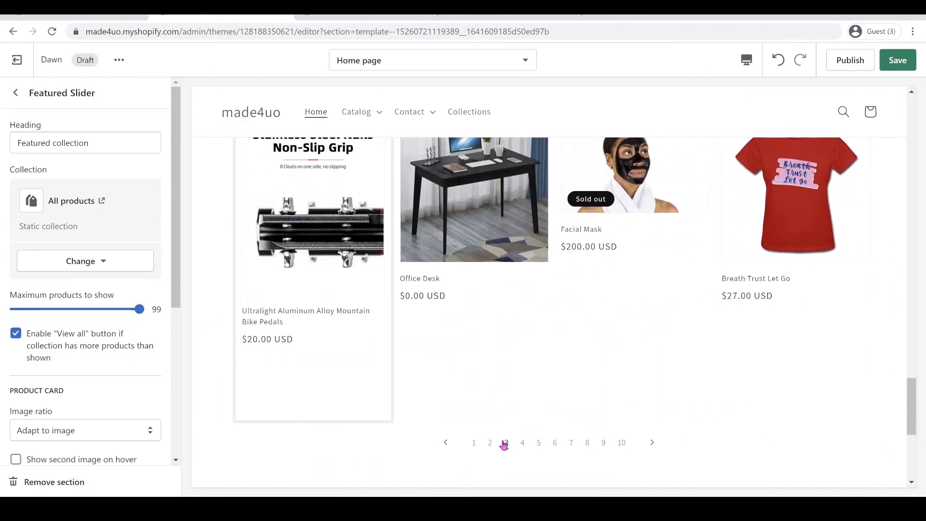